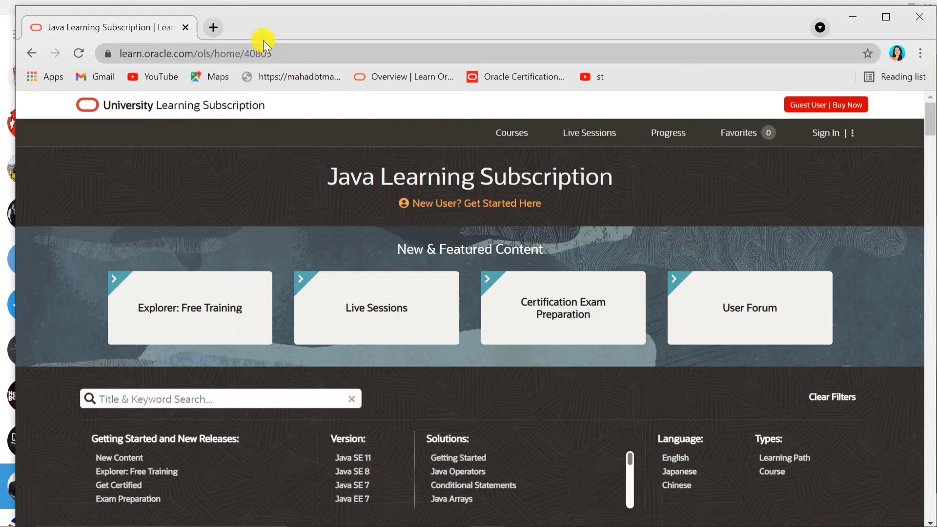
{"action": "mouse_move", "coordinate": [276, 261]}
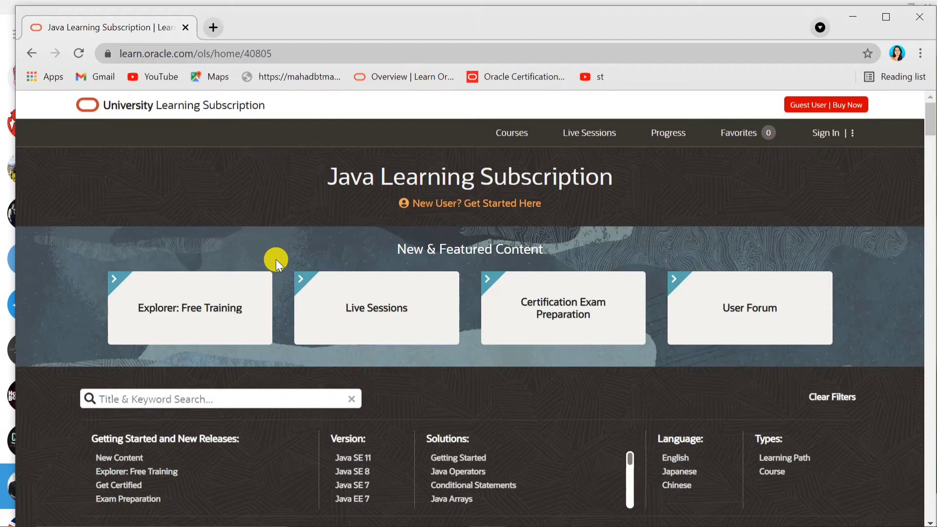
- Filter the catalogue by 'Explorer: Free Training' and scroll to the Java Explorer learning path
{"action": "left_click", "coordinate": [137, 471]}
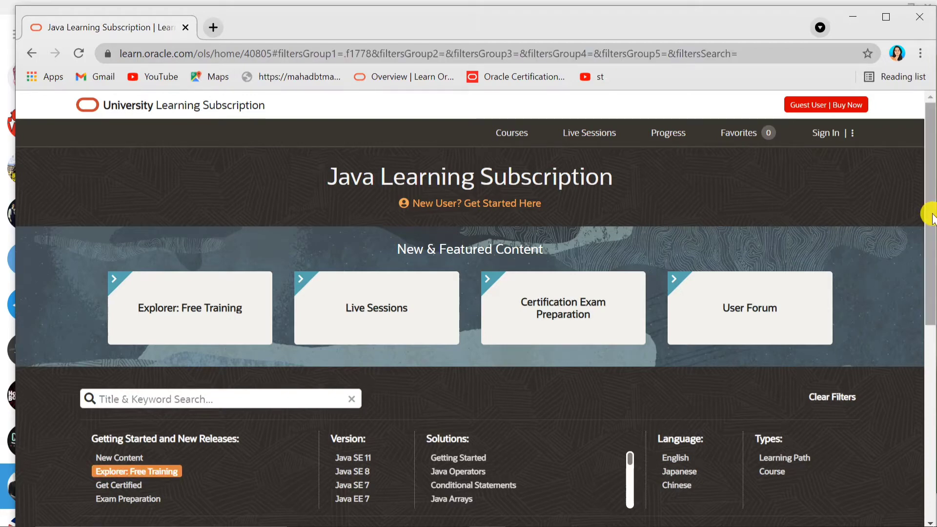
{"action": "scroll", "scroll_direction": "down", "scroll_amount": 3}
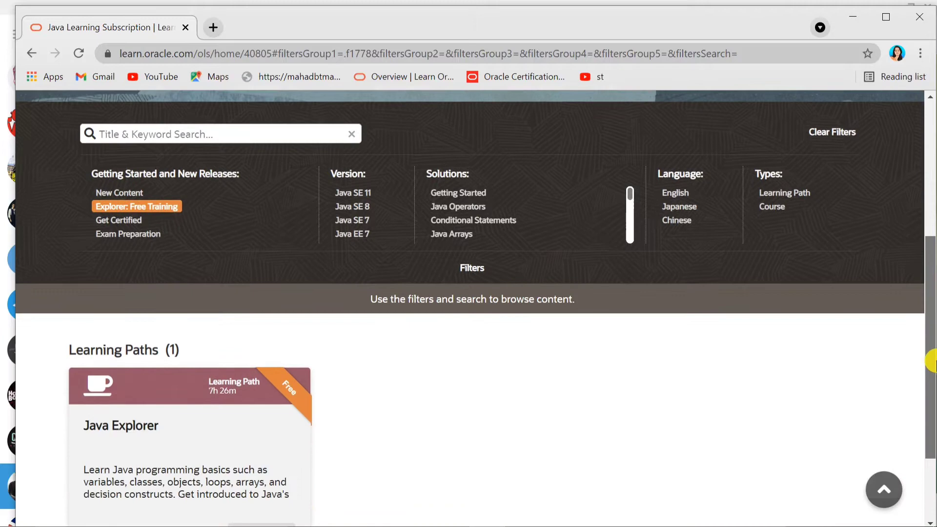
{"action": "scroll", "scroll_direction": "down", "scroll_amount": 3}
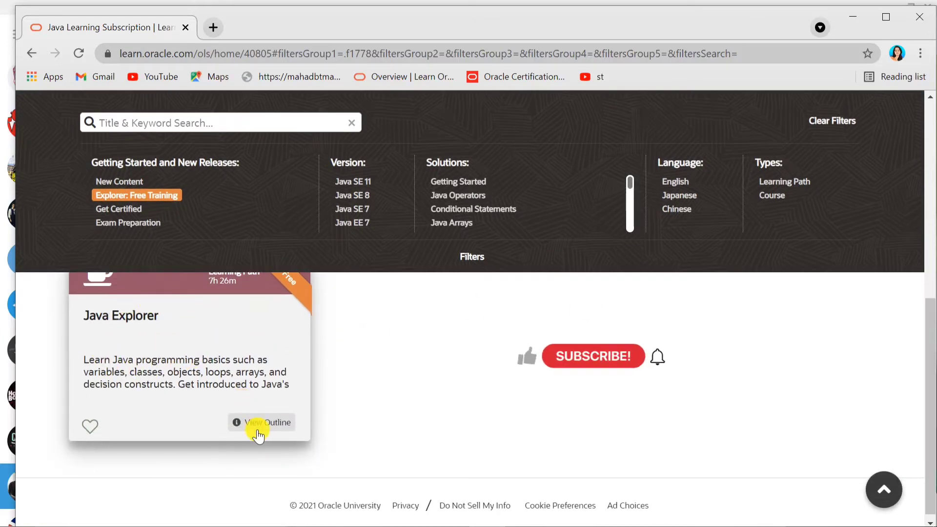
- Open the Java Explorer outline panel and scroll through its contents
{"action": "left_click", "coordinate": [267, 423]}
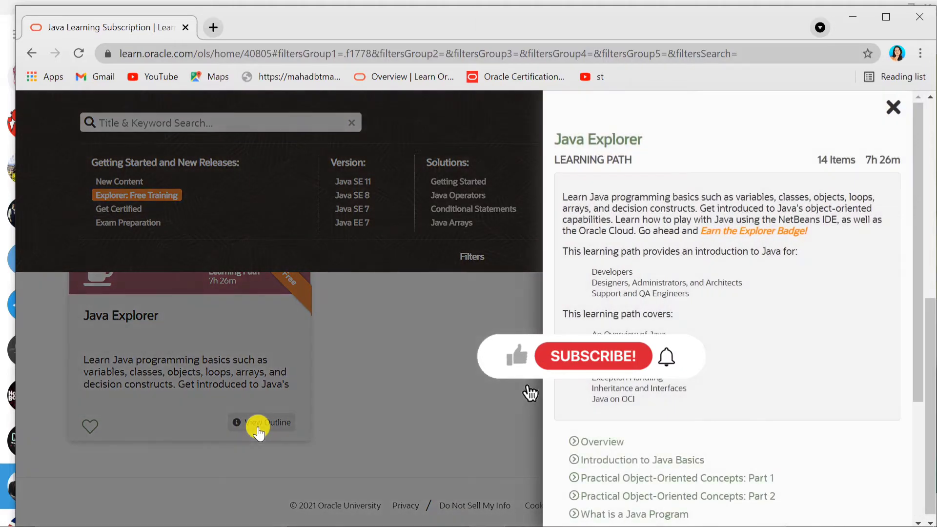
{"action": "scroll", "scroll_direction": "down", "scroll_amount": 3}
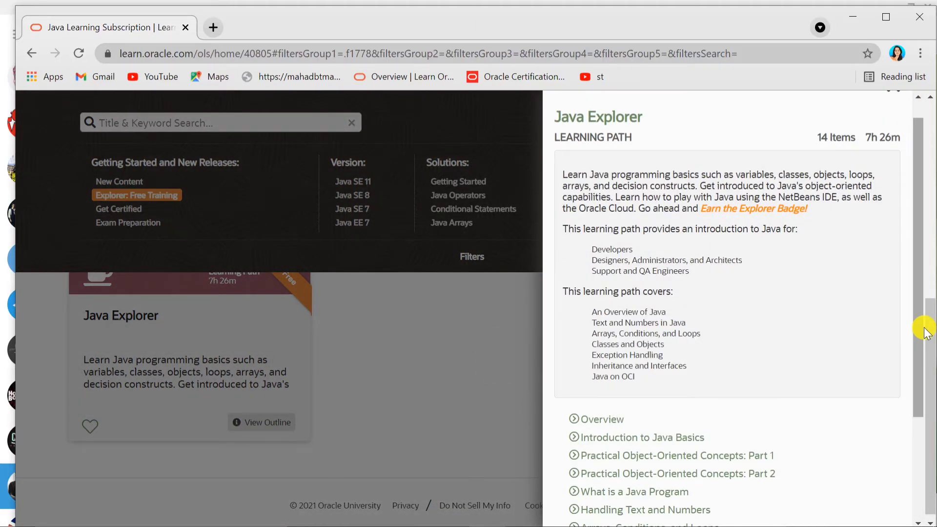
{"action": "scroll", "scroll_direction": "down", "scroll_amount": 3}
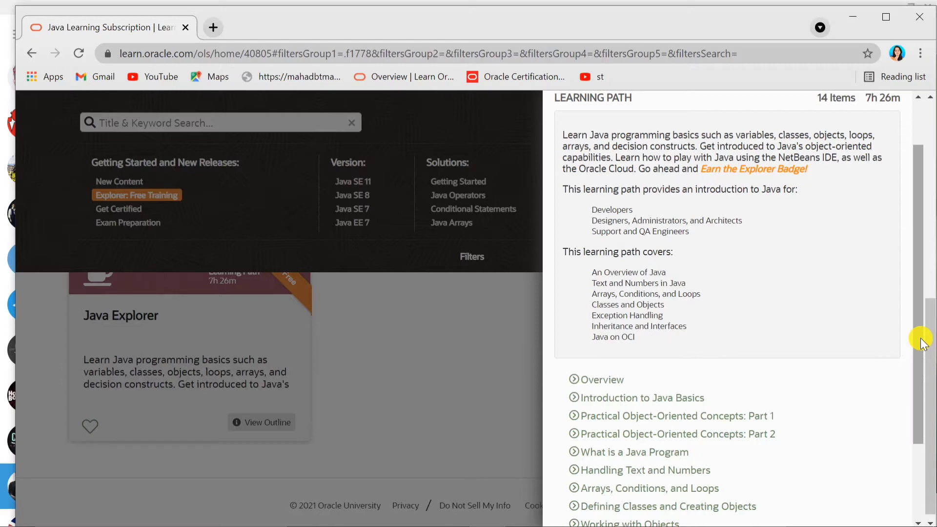
{"action": "scroll", "scroll_direction": "down", "scroll_amount": 3}
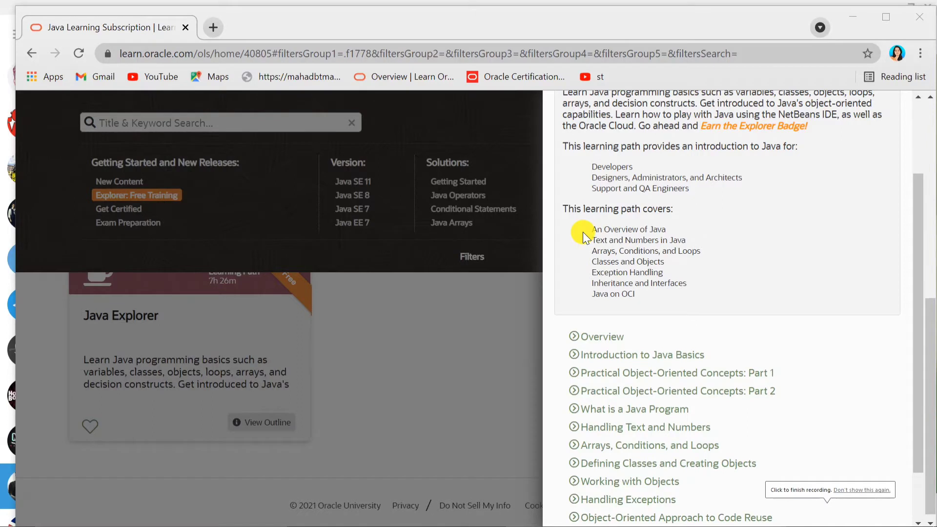
{"action": "mouse_move", "coordinate": [632, 226]}
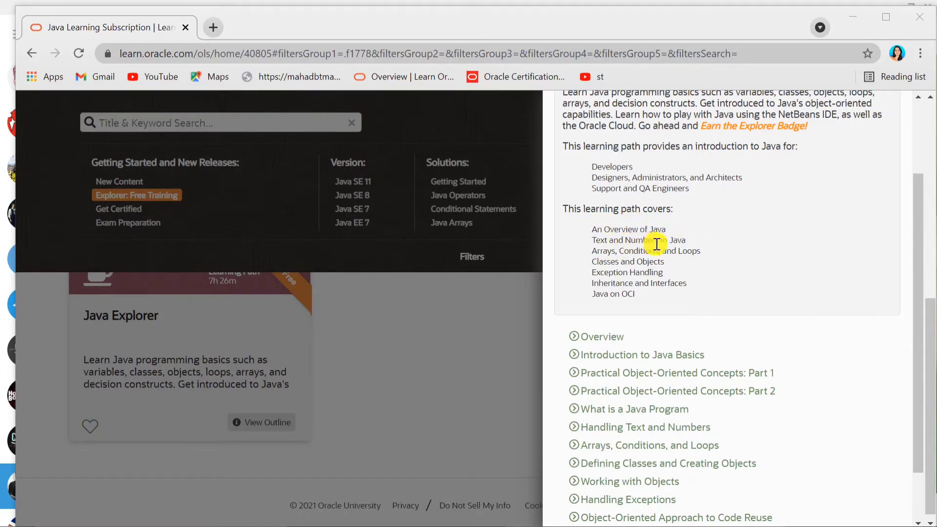
{"action": "mouse_move", "coordinate": [704, 266]}
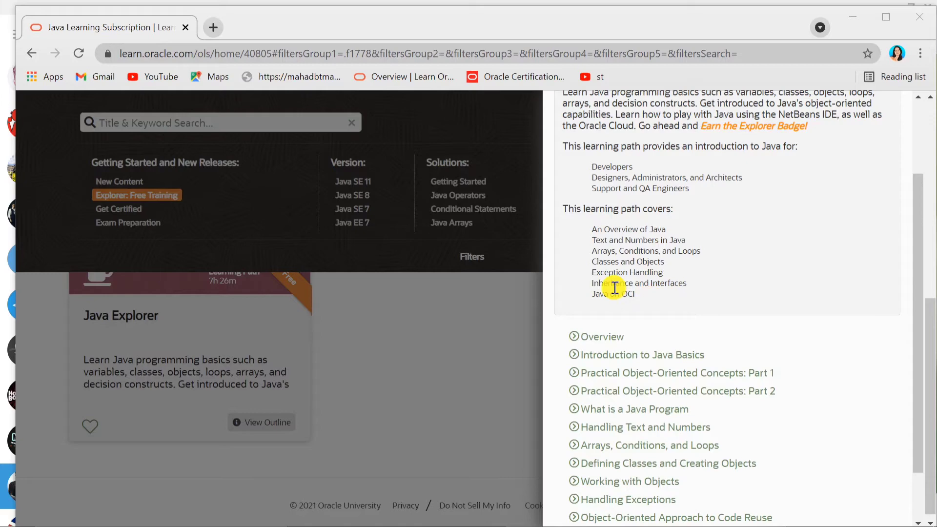
{"action": "scroll", "scroll_direction": "down", "scroll_amount": 3}
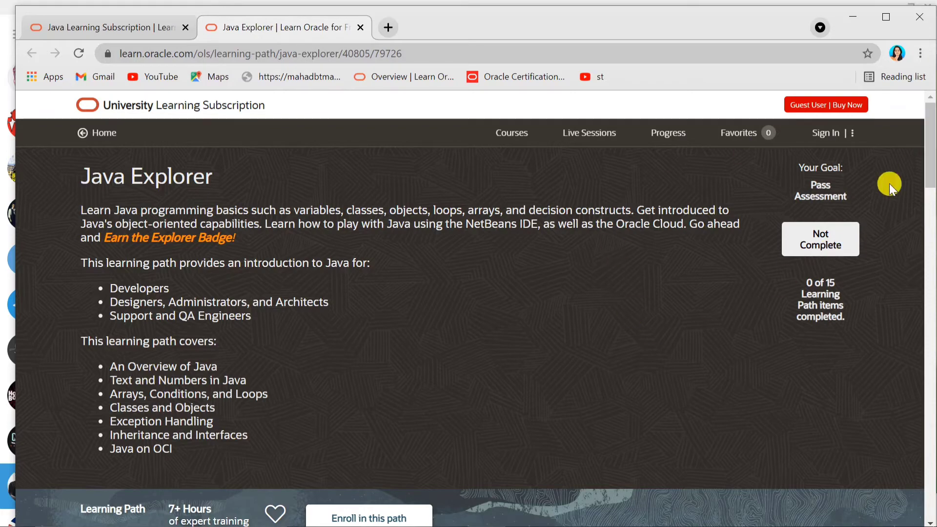
{"action": "mouse_move", "coordinate": [275, 435]}
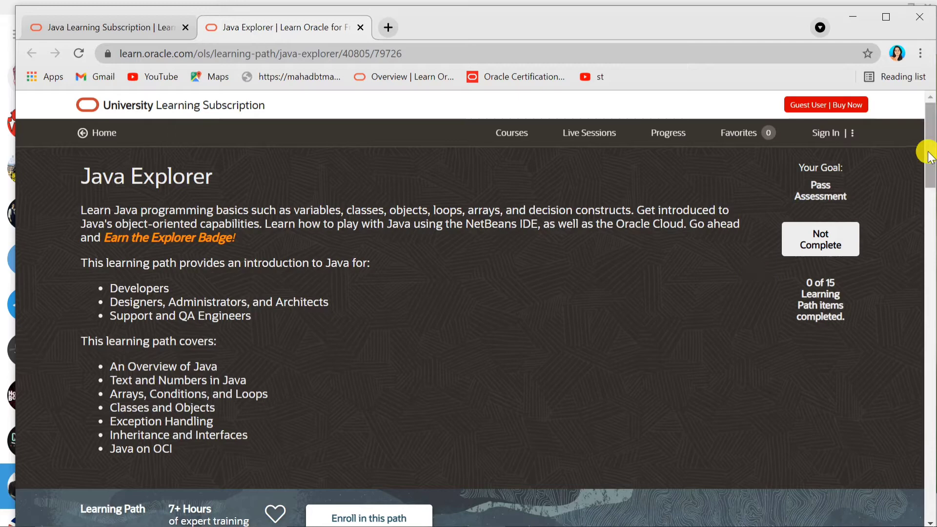
- Scroll the Java Explorer module list down to the not-started Java Explorer Assessment
{"action": "scroll", "scroll_direction": "down", "scroll_amount": 3}
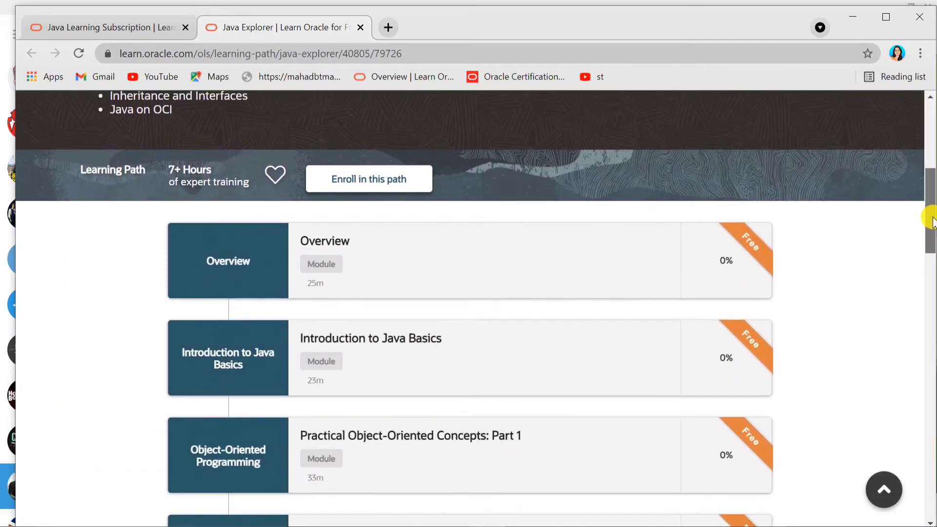
{"action": "scroll", "scroll_direction": "down", "scroll_amount": 3}
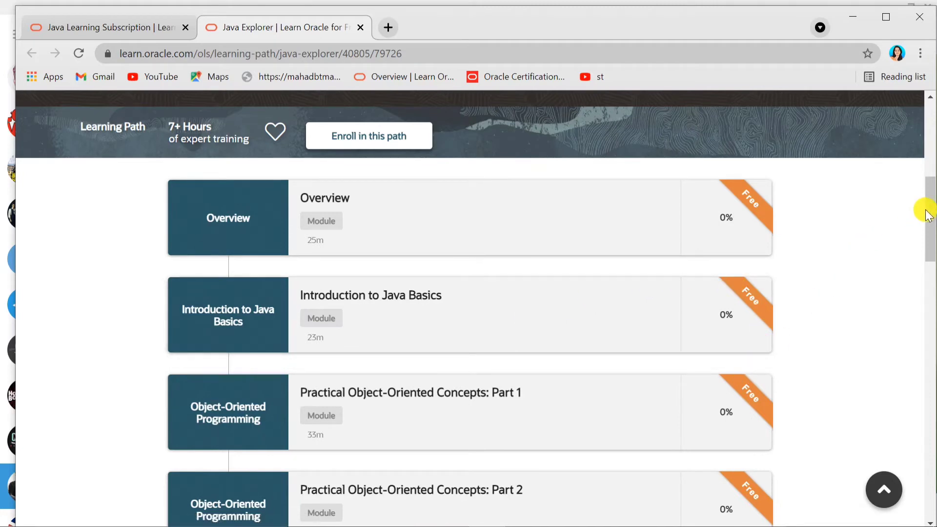
{"action": "scroll", "scroll_direction": "down", "scroll_amount": 3}
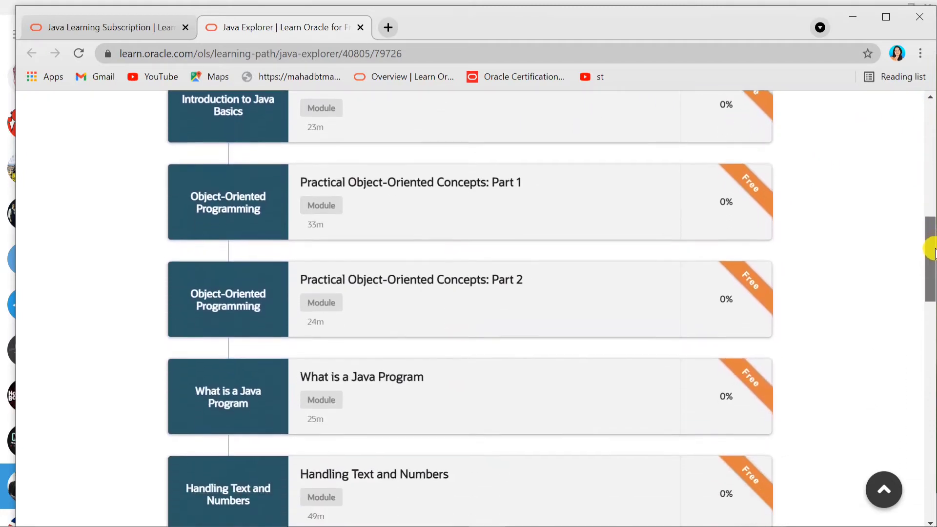
{"action": "scroll", "scroll_direction": "down", "scroll_amount": 3}
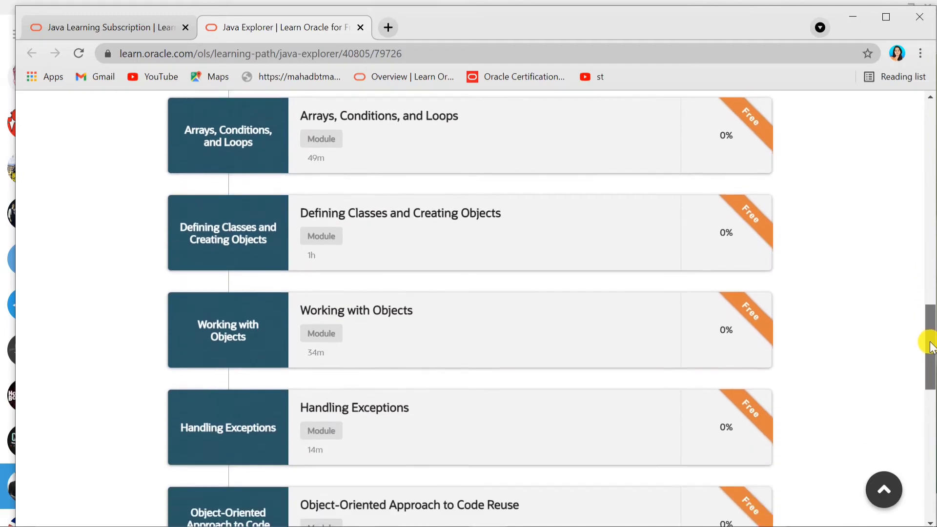
{"action": "scroll", "scroll_direction": "down", "scroll_amount": 3}
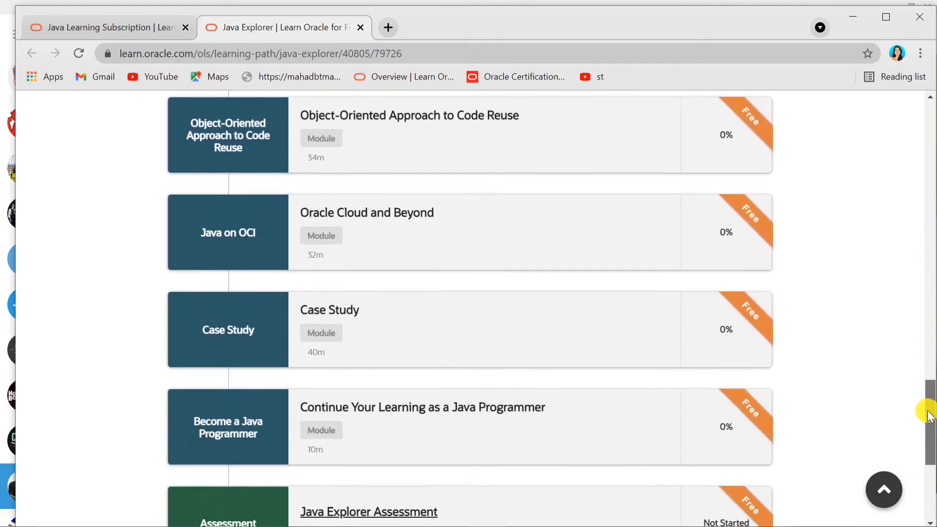
{"action": "scroll", "scroll_direction": "down", "scroll_amount": 3}
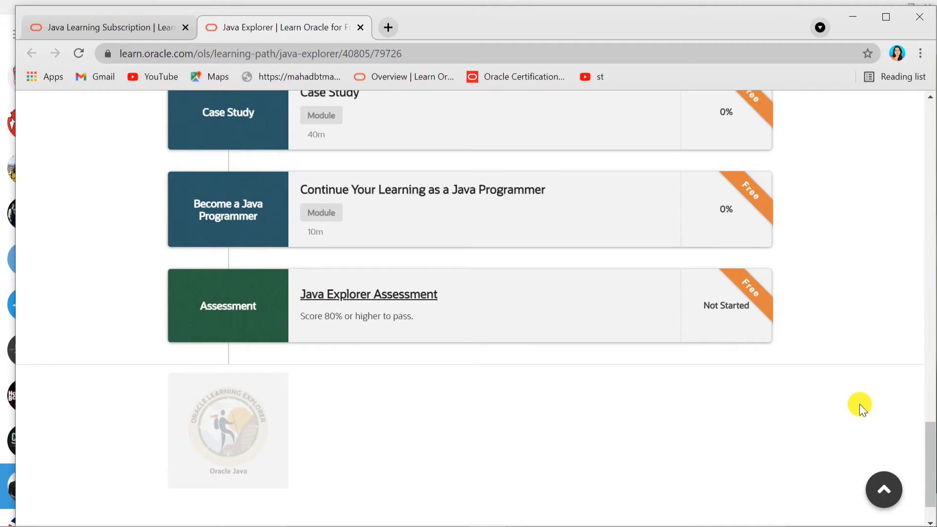
{"action": "mouse_move", "coordinate": [297, 269]}
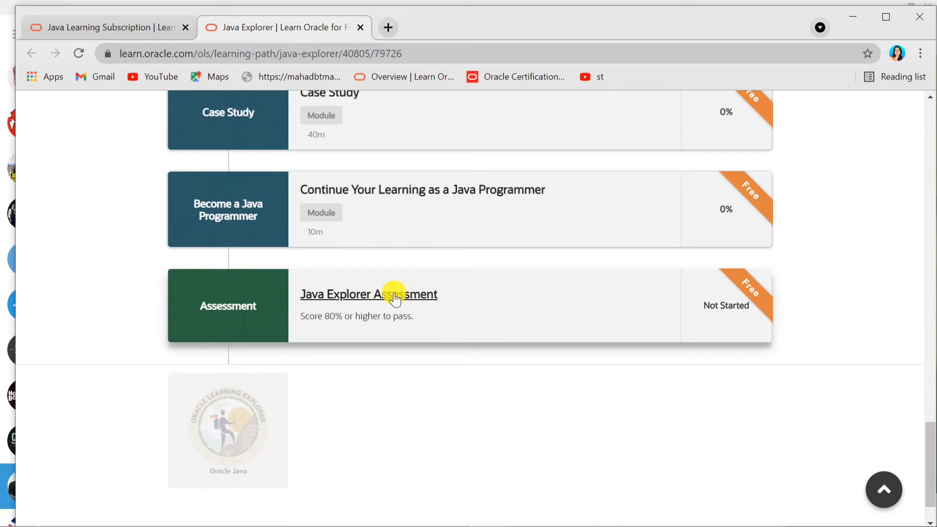
- Select the Java Explorer Assessment, then sign in with the Oracle.com account
{"action": "left_click", "coordinate": [368, 293]}
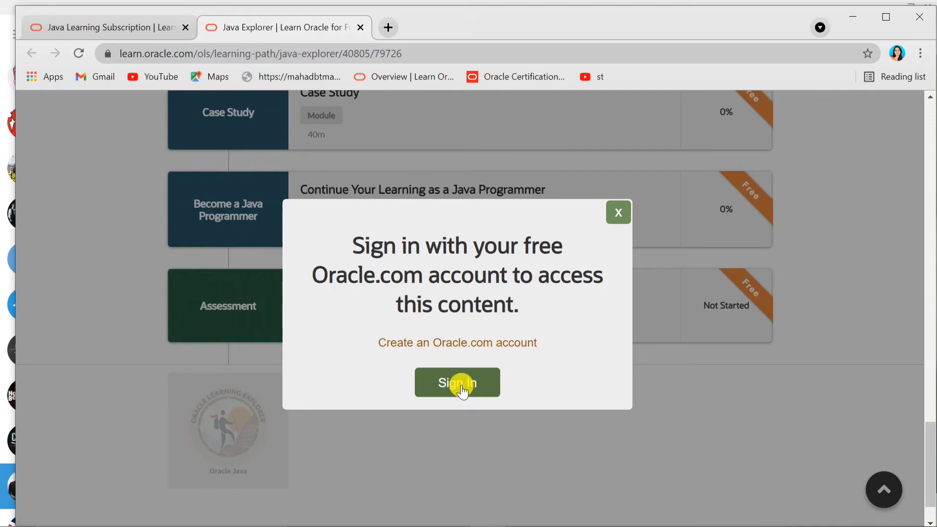
{"action": "left_click", "coordinate": [457, 382]}
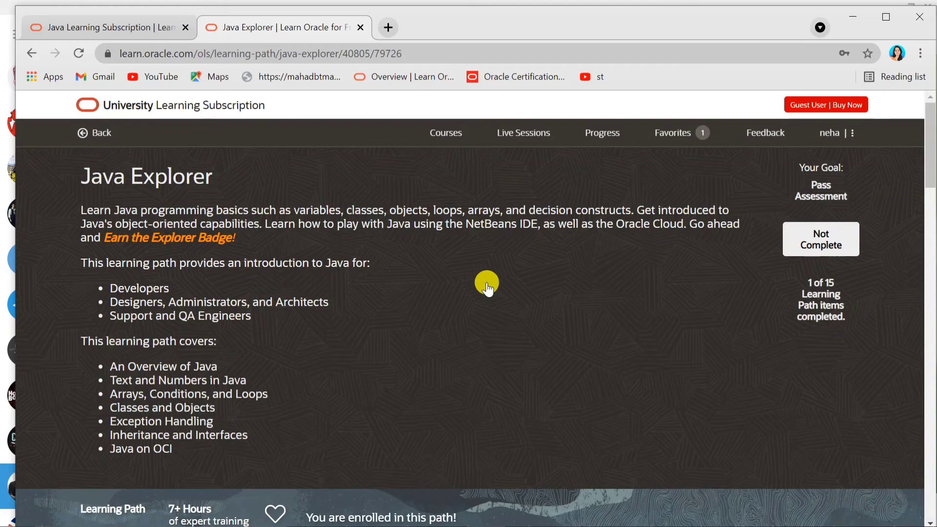
- Scroll the enrolled Java Explorer path down to the Assessment entry showing 60% highest score
{"action": "scroll", "scroll_direction": "down", "scroll_amount": 3}
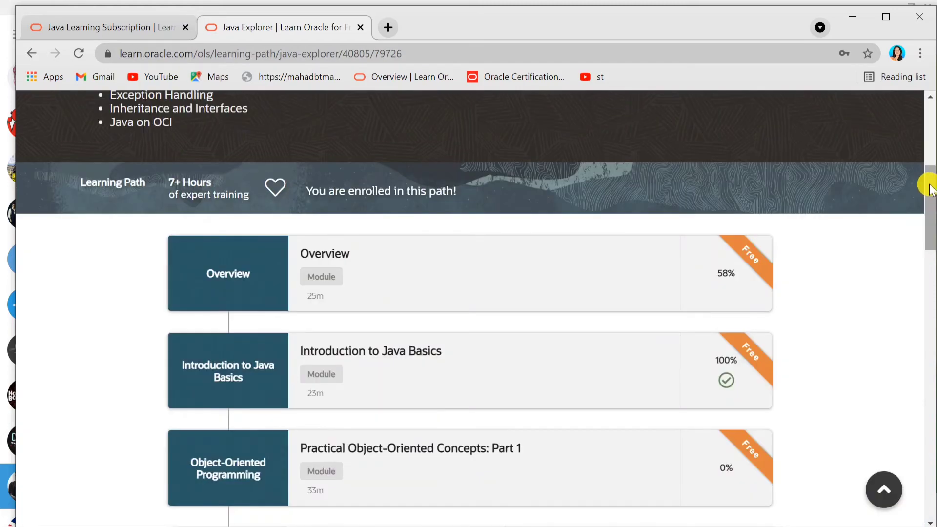
{"action": "scroll", "scroll_direction": "down", "scroll_amount": 3}
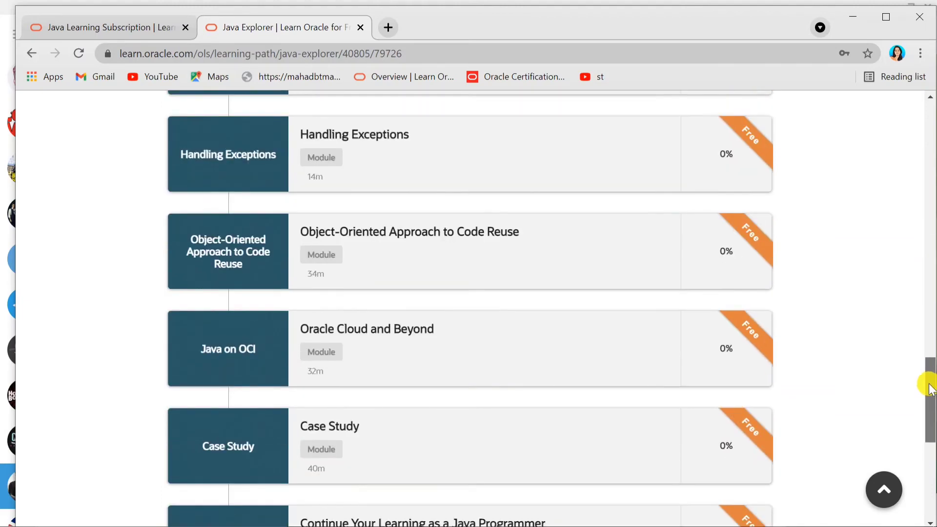
{"action": "scroll", "scroll_direction": "down", "scroll_amount": 3}
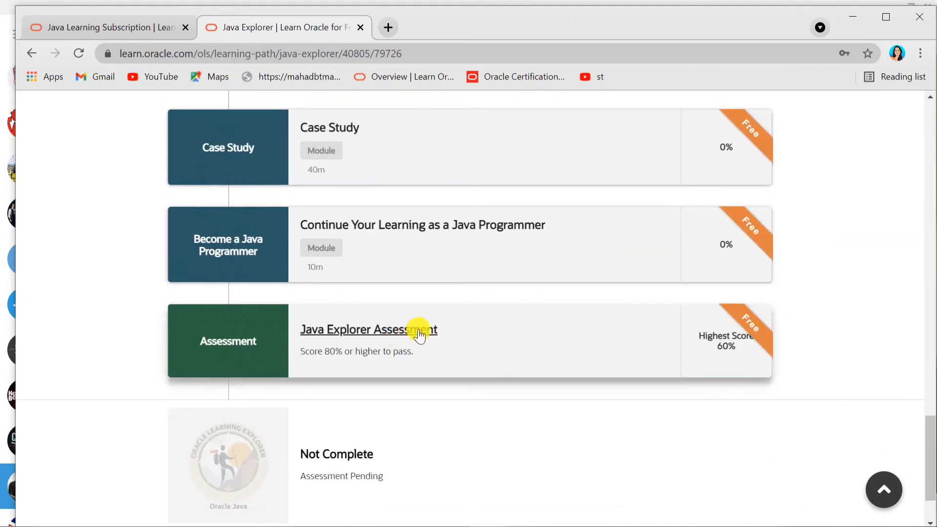
{"action": "mouse_move", "coordinate": [450, 386]}
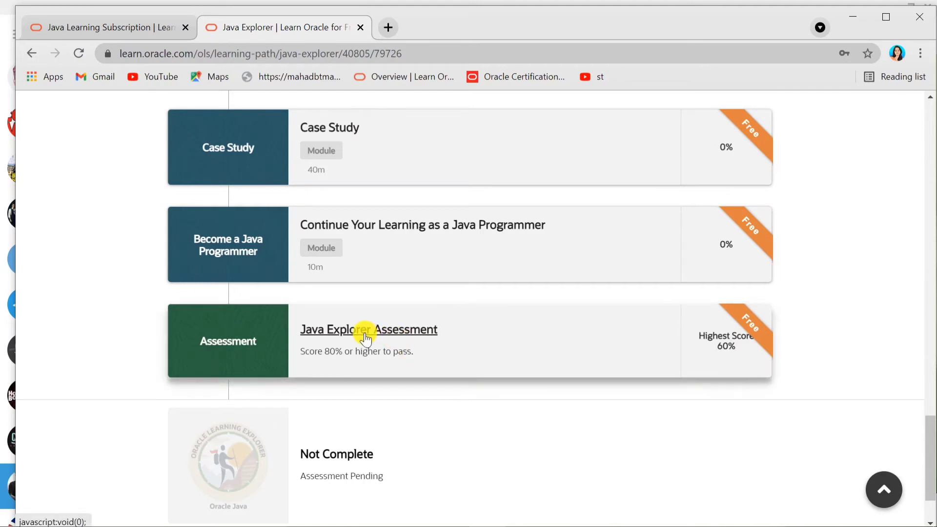
- Open the Java Explorer Assessment and start it from the 'Ready to Earn your Badge?' dialog
{"action": "left_click", "coordinate": [368, 329]}
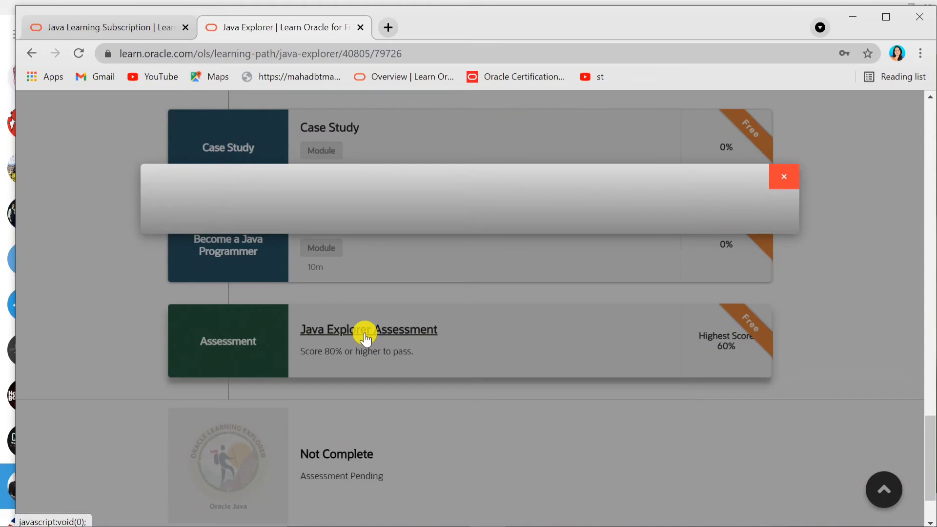
{"action": "left_click", "coordinate": [367, 330]}
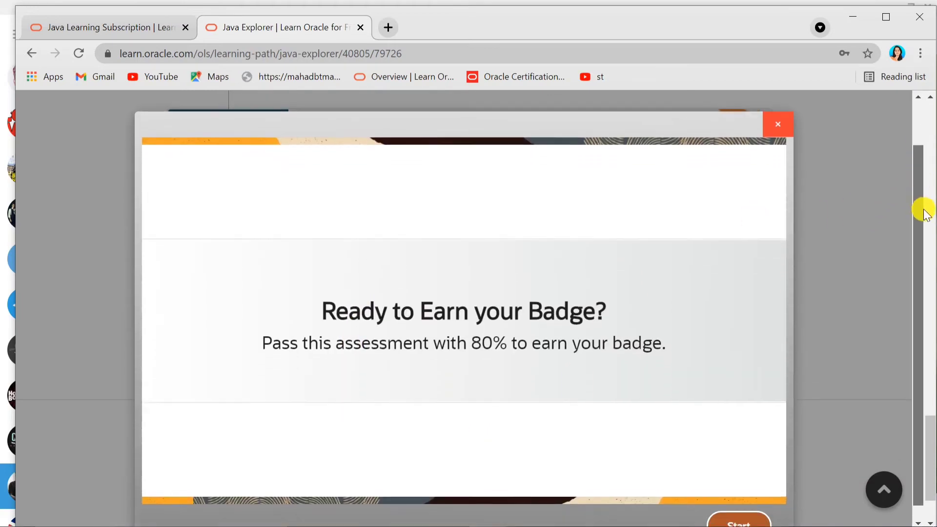
{"action": "scroll", "scroll_direction": "down", "scroll_amount": 3}
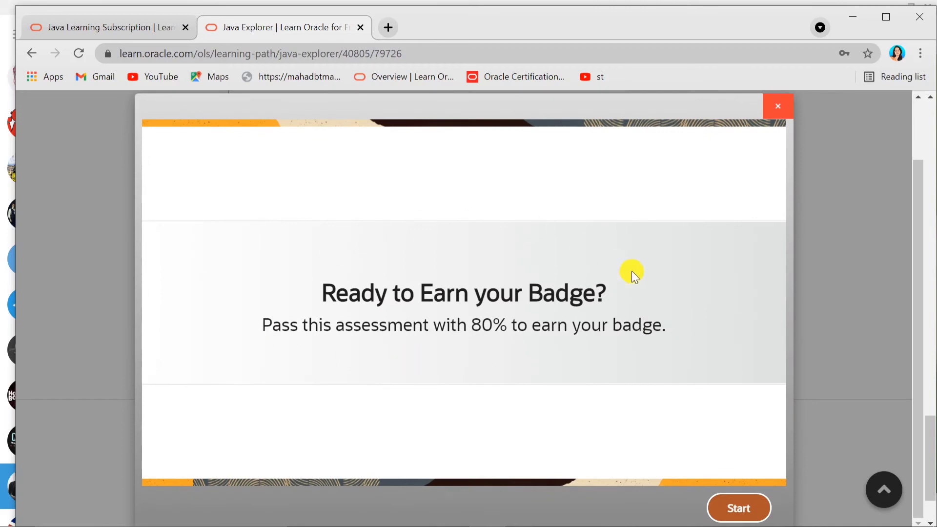
{"action": "mouse_move", "coordinate": [418, 336]}
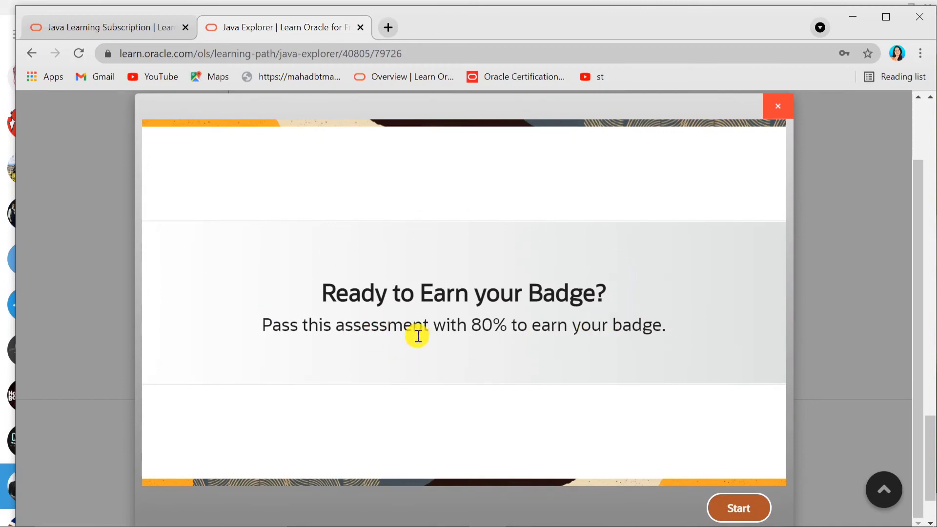
{"action": "mouse_move", "coordinate": [706, 471]}
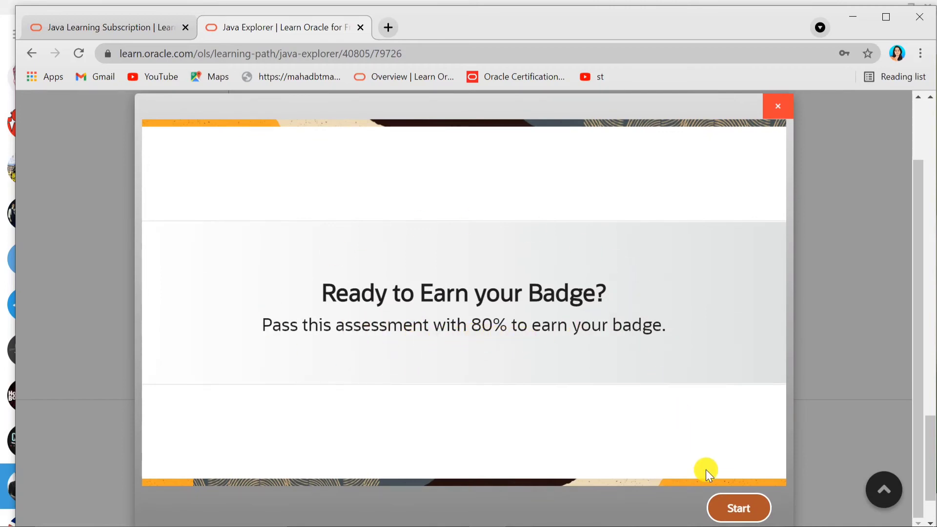
{"action": "left_click", "coordinate": [739, 508]}
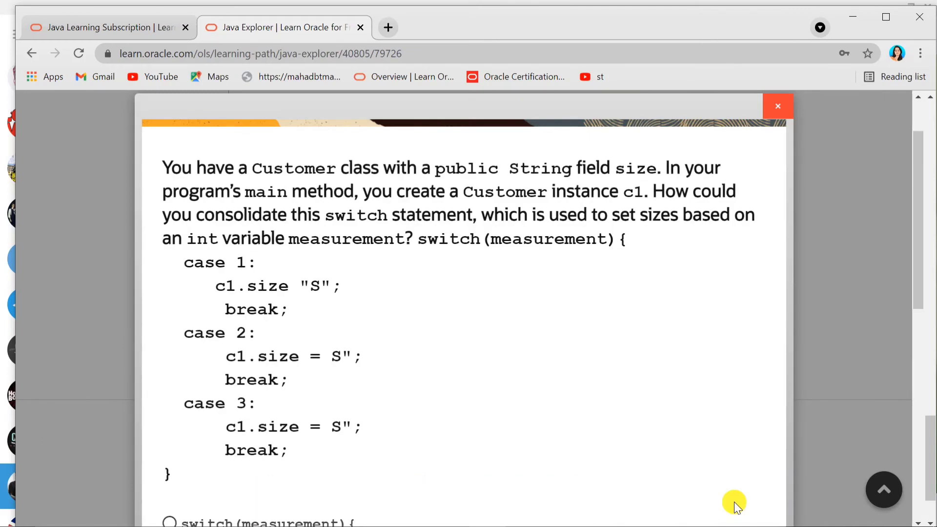
{"action": "mouse_move", "coordinate": [786, 216]}
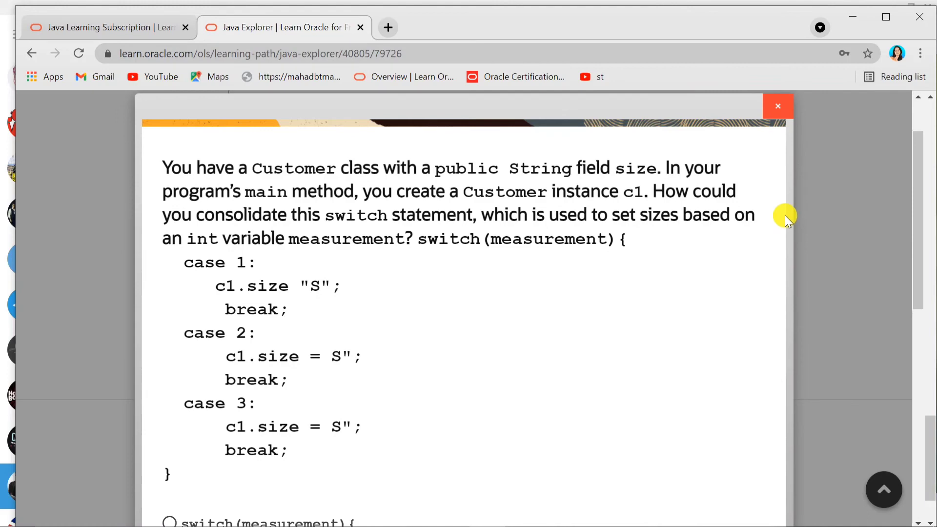
- Scroll to the three answer choices for the switch-statement consolidation question
{"action": "scroll", "scroll_direction": "down", "scroll_amount": 3}
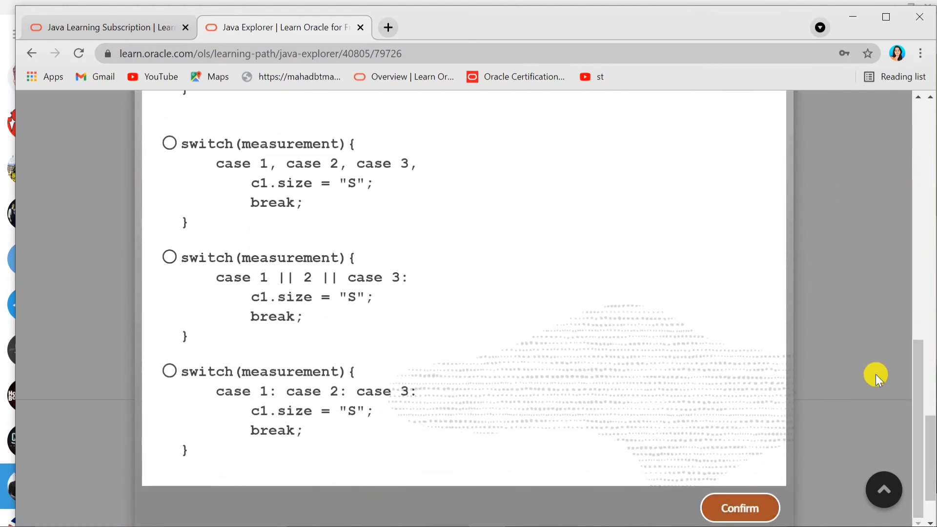
{"action": "mouse_move", "coordinate": [861, 356]}
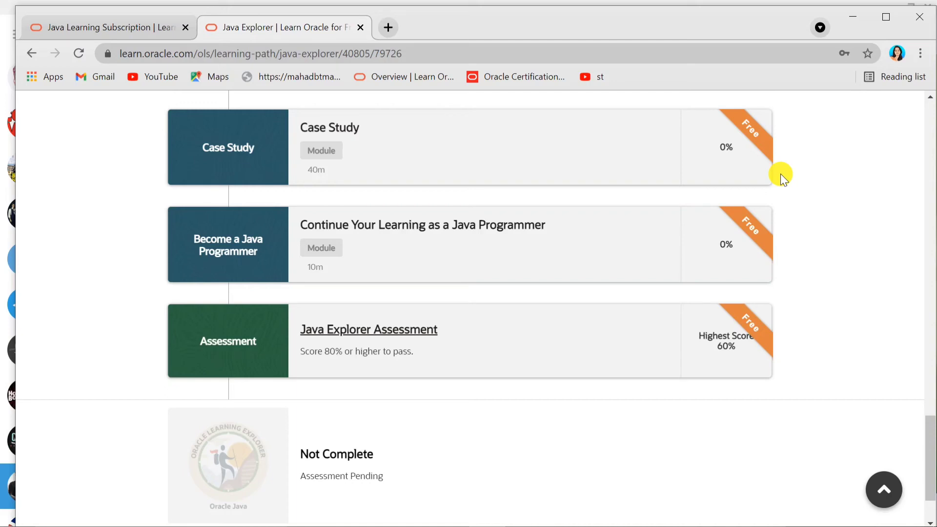
{"action": "scroll", "scroll_direction": "down", "scroll_amount": 3}
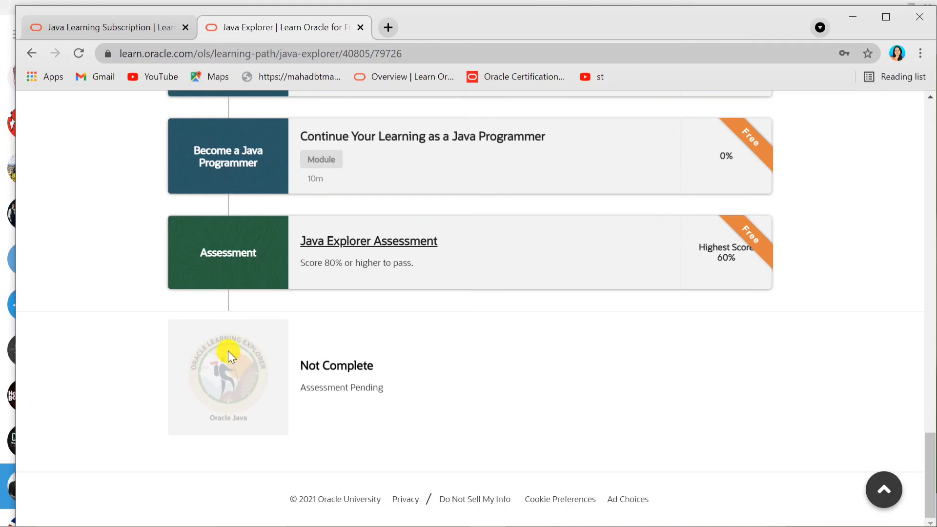
{"action": "mouse_move", "coordinate": [268, 392]}
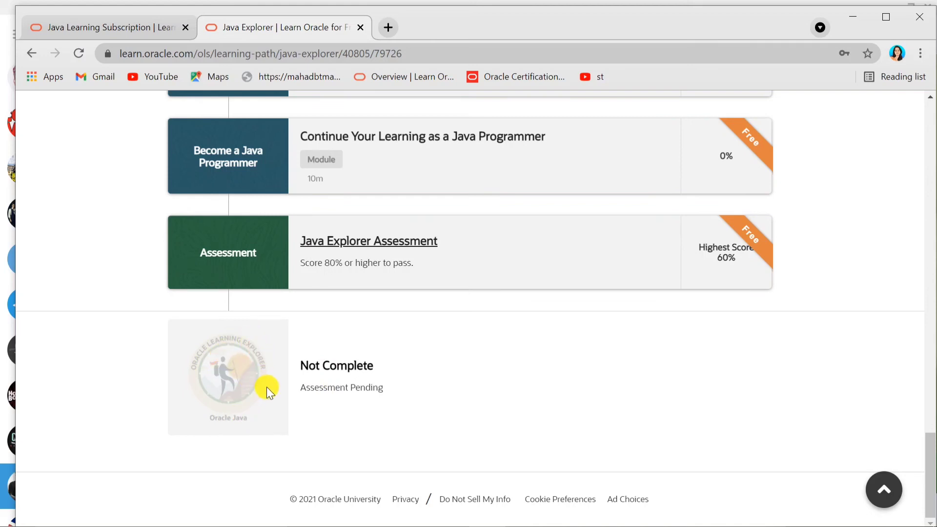
{"action": "mouse_move", "coordinate": [607, 394]}
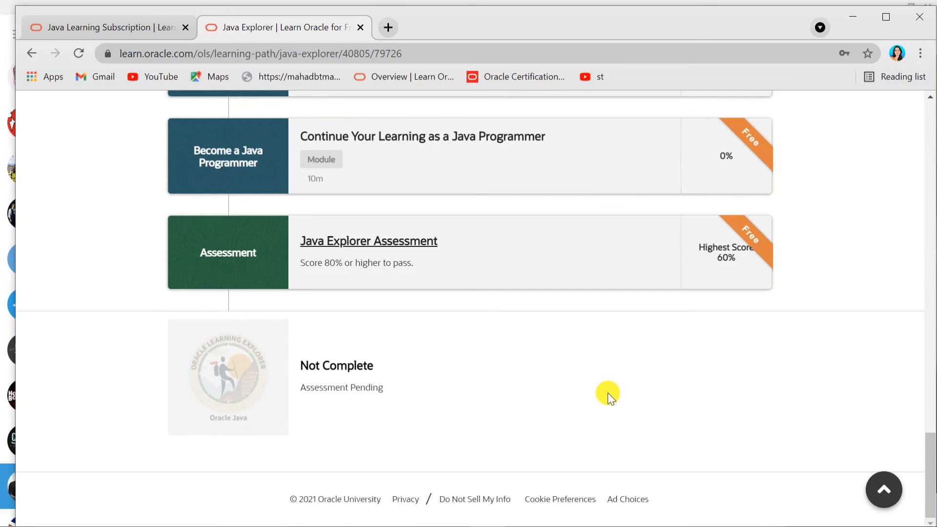
{"action": "mouse_move", "coordinate": [437, 162]}
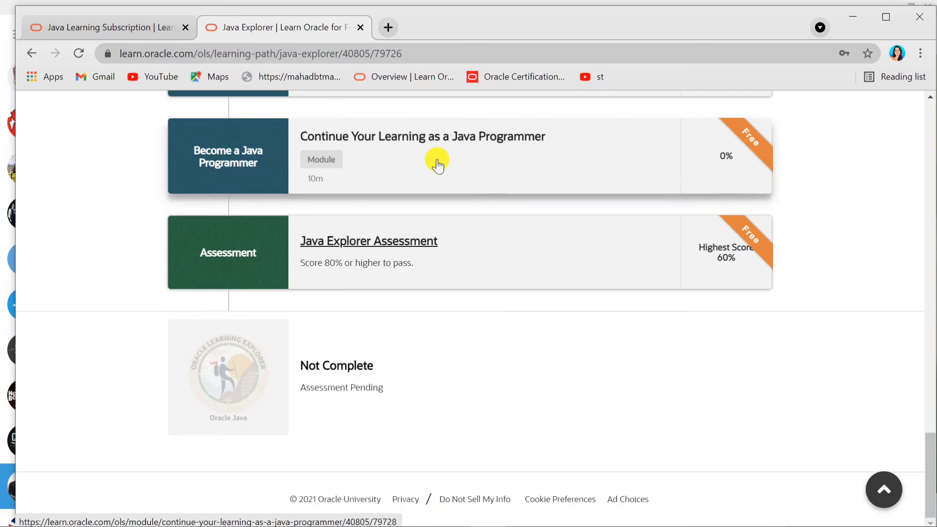